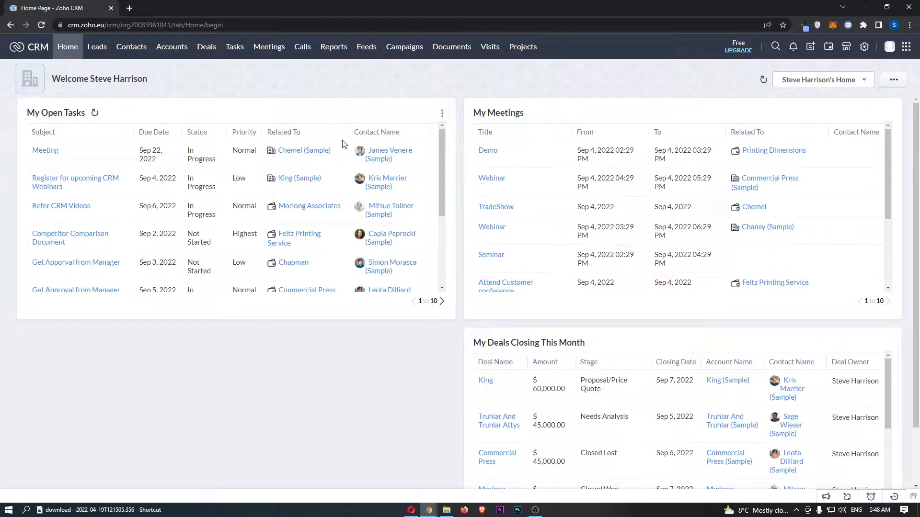
mouse_move(864, 46)
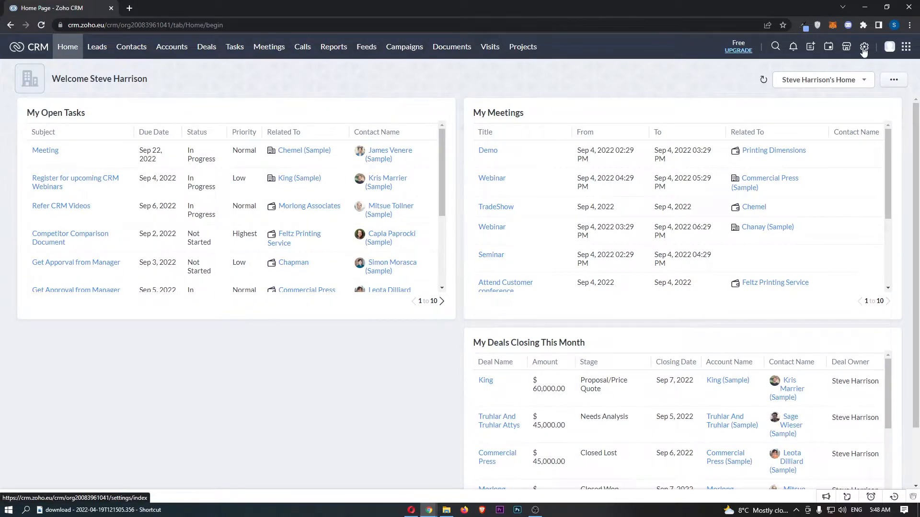
Open the Setup page from the gear icon in the CRM top bar.
click(864, 46)
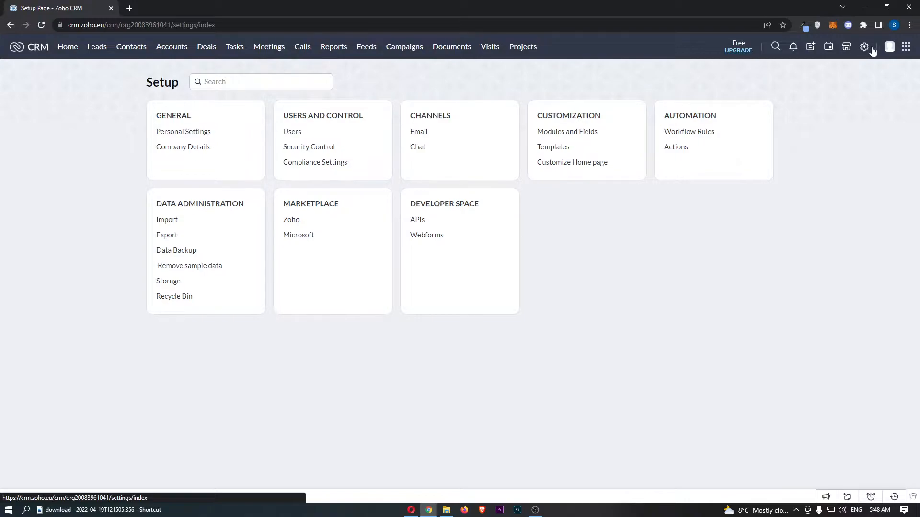
mouse_move(214, 129)
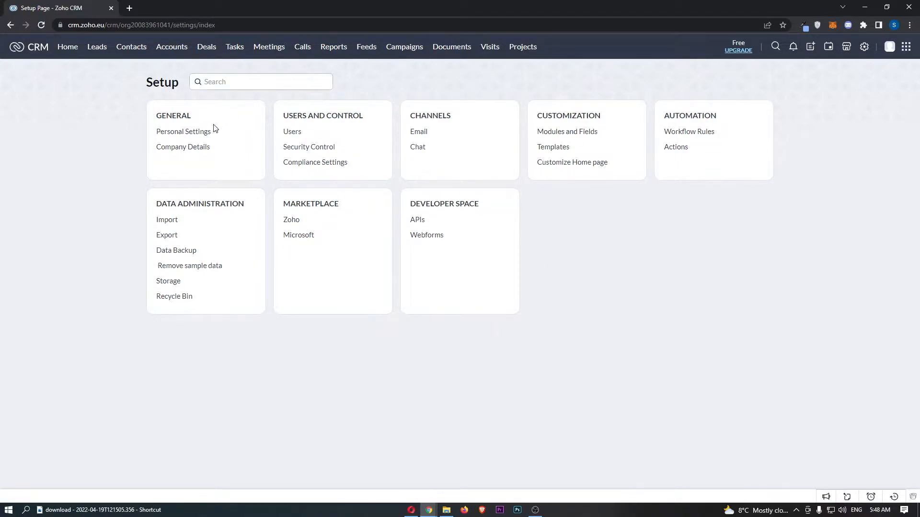
mouse_move(186, 135)
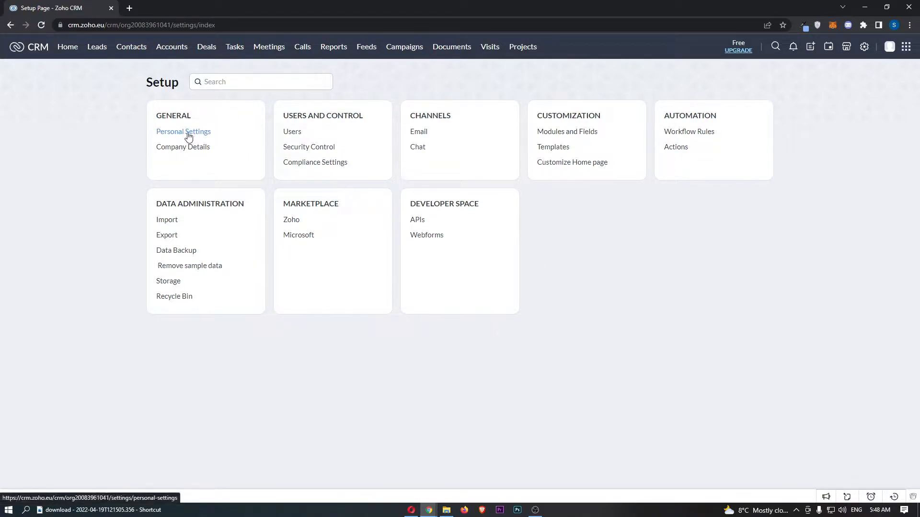
From Personal Settings, edit the account info and follow the Email pencil to Zoho Accounts.
click(184, 131)
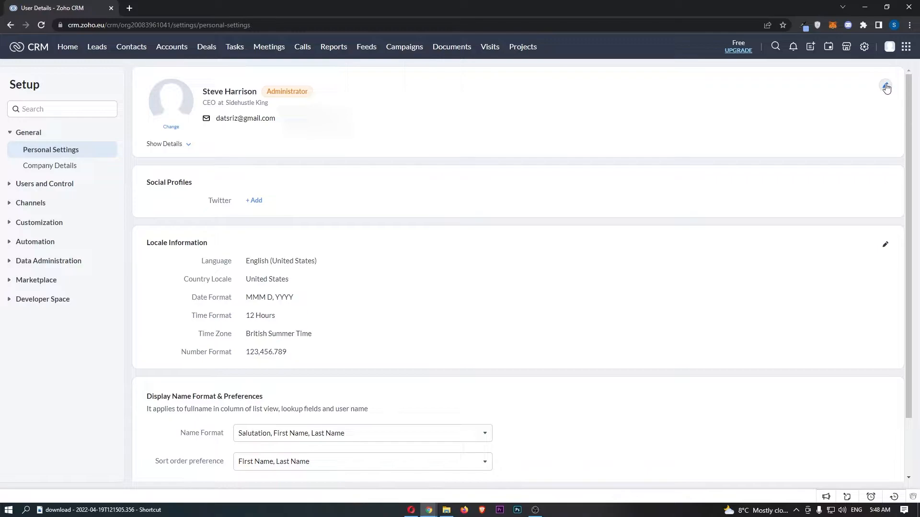
click(885, 86)
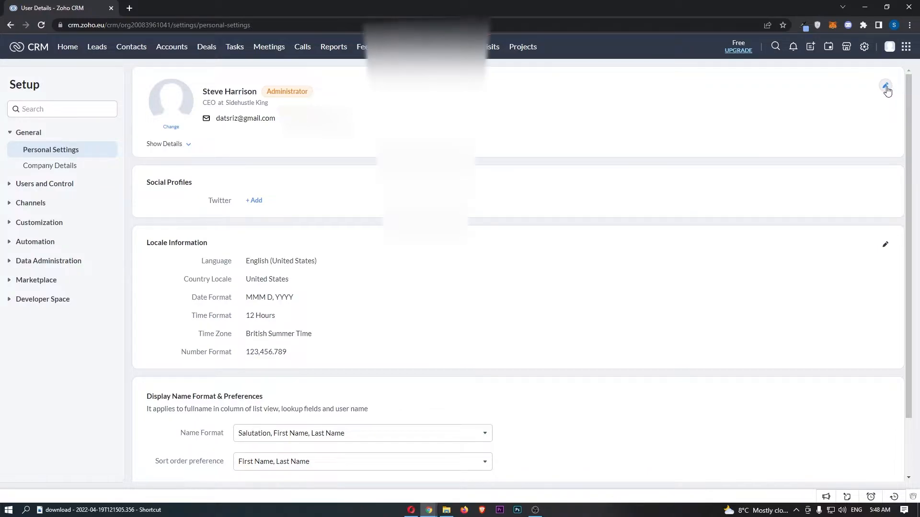
click(886, 84)
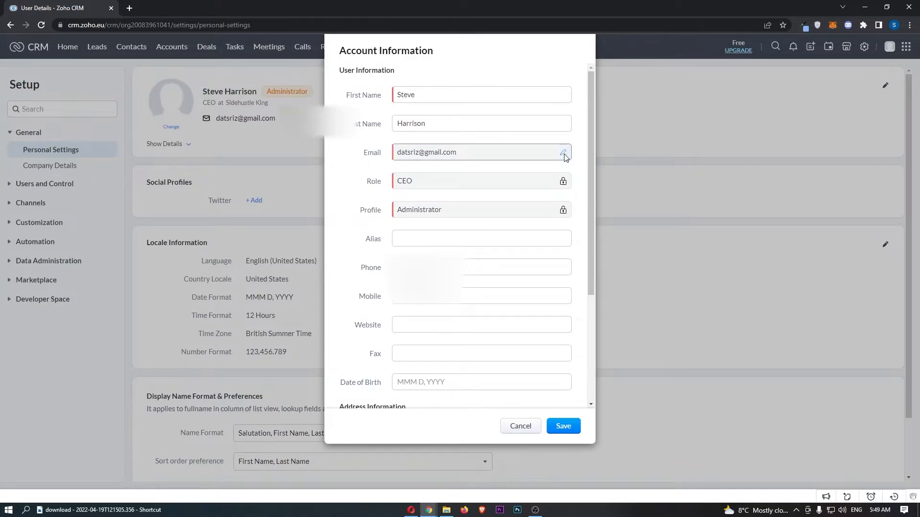
click(562, 153)
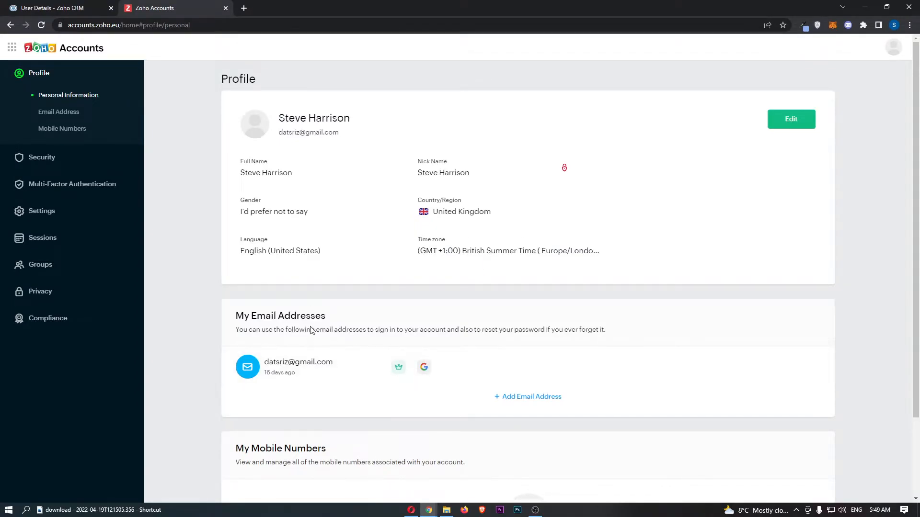
Add a new email address to the account and enter the one-time code sent to it.
click(61, 128)
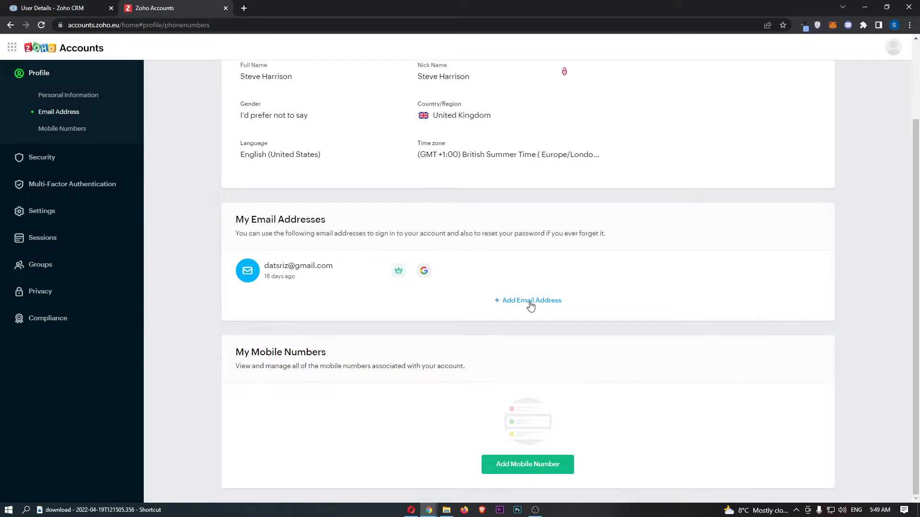
click(531, 300)
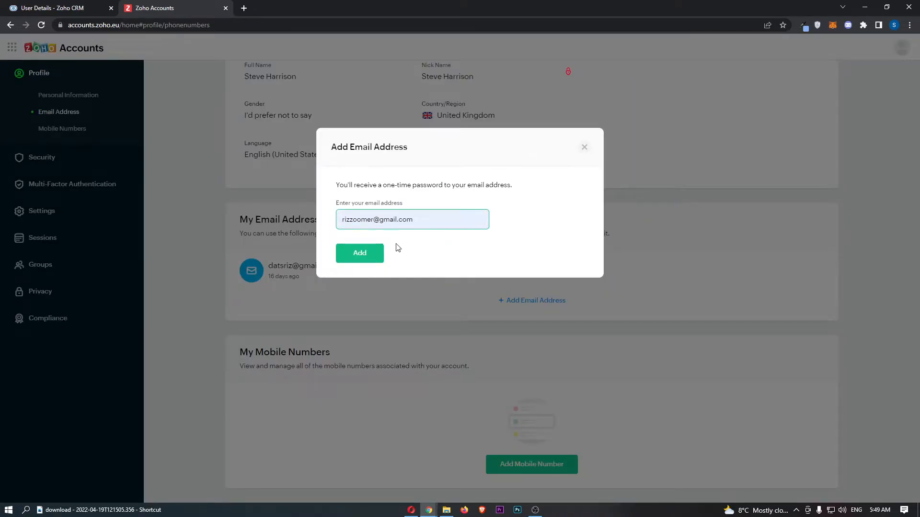
click(359, 253)
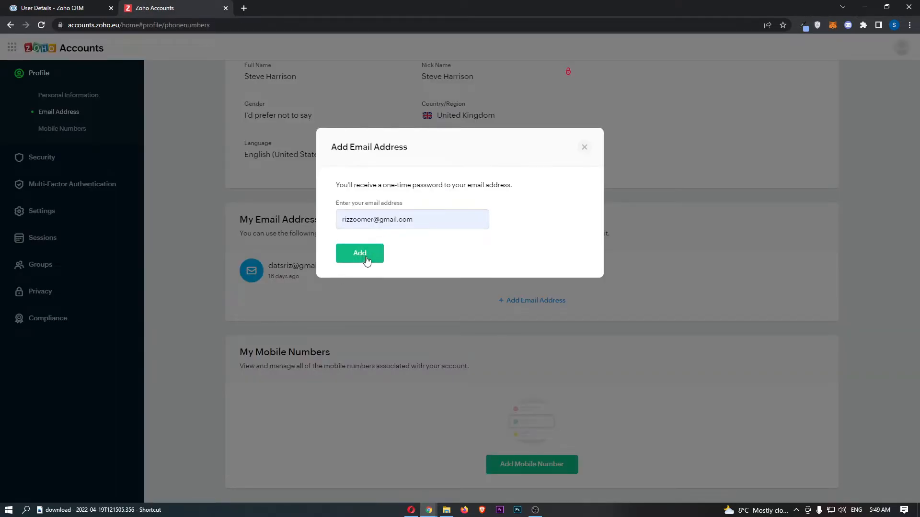
click(360, 253)
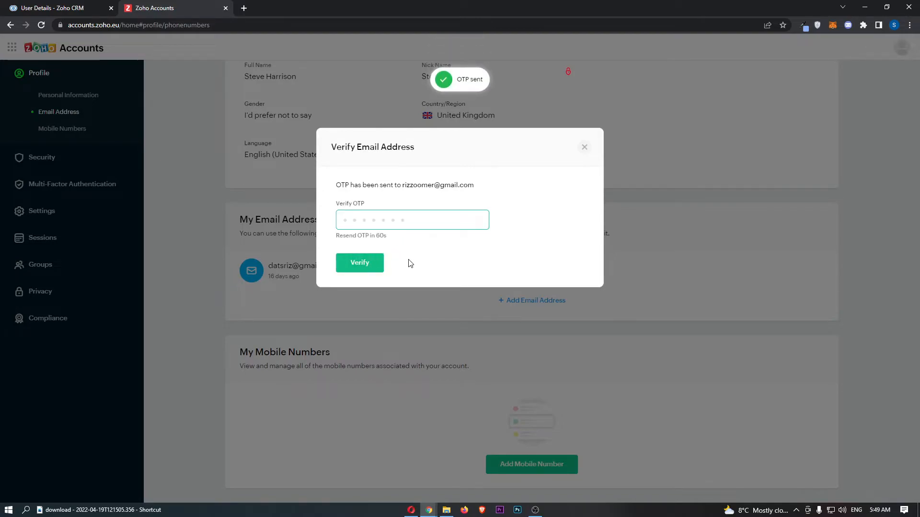
mouse_move(399, 198)
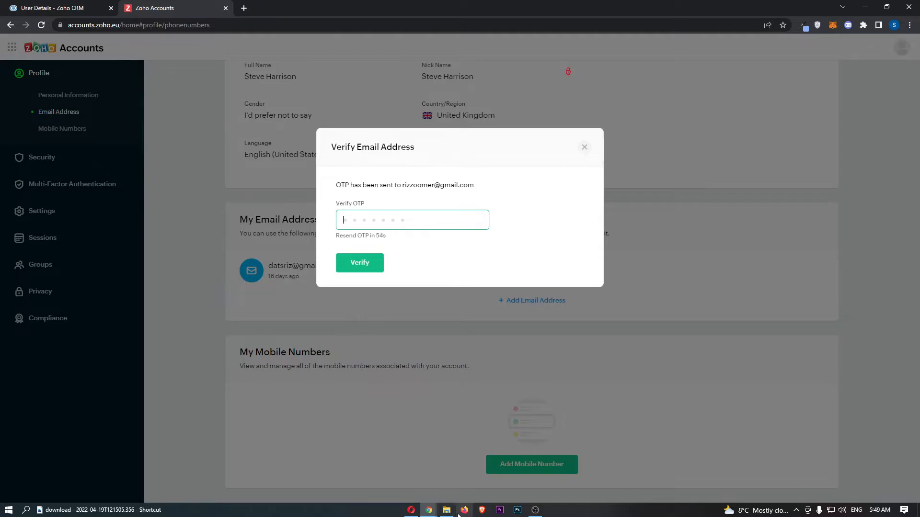
click(360, 263)
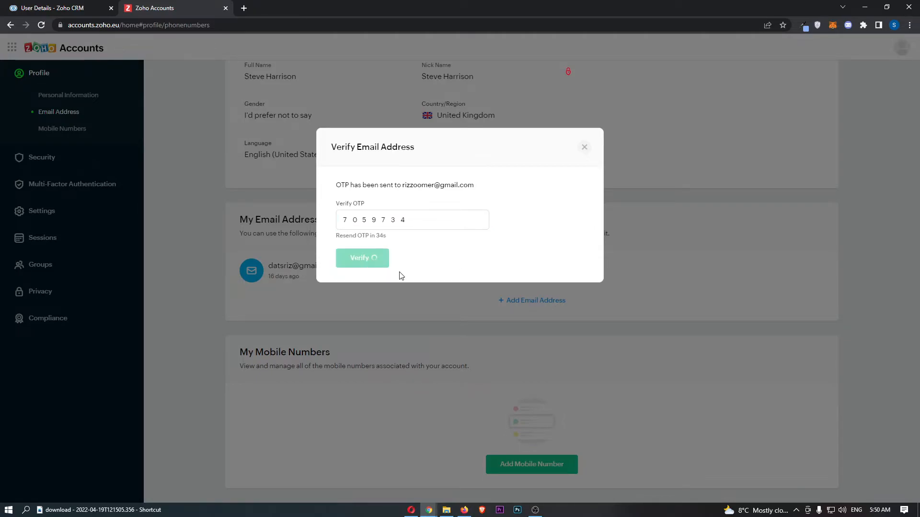
Verify the new address and confirm it as the account's primary email.
click(363, 257)
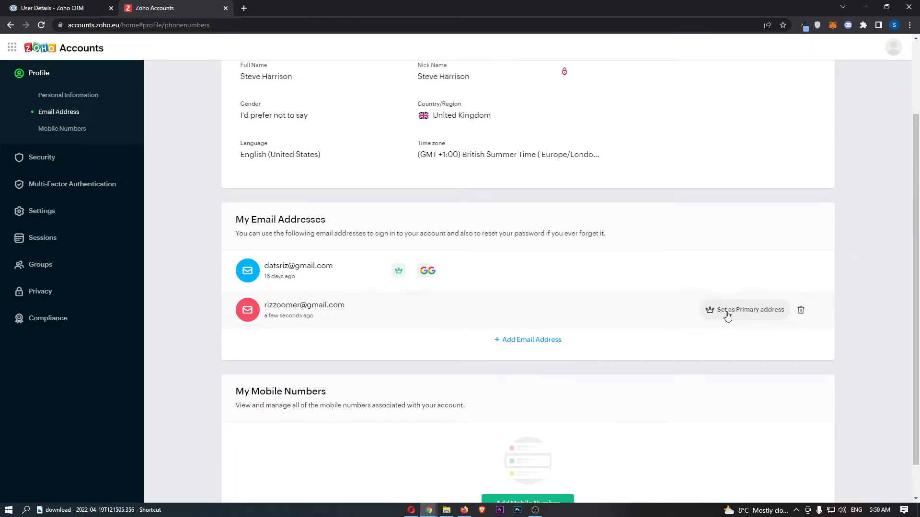
click(750, 311)
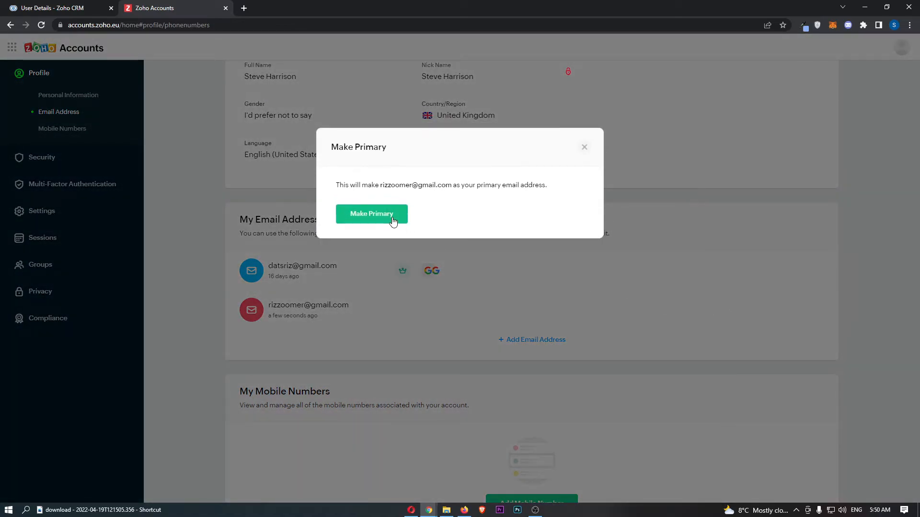
click(372, 214)
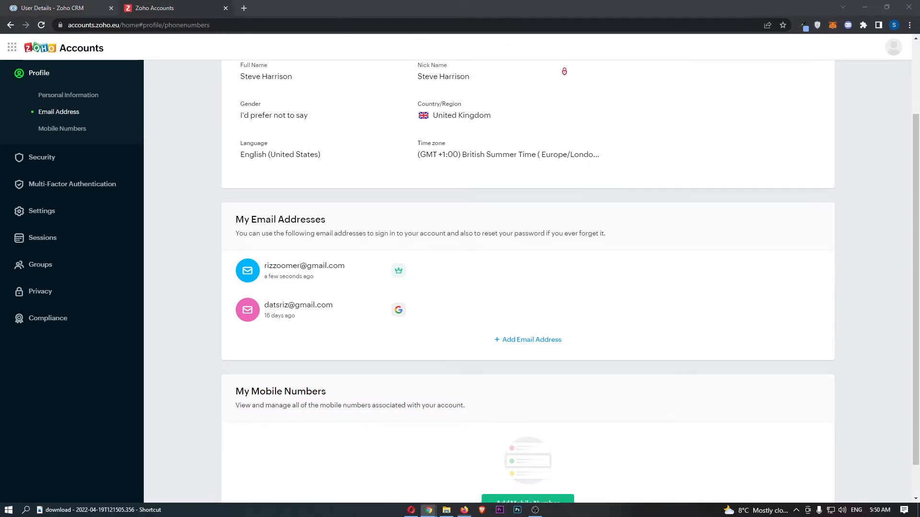
mouse_move(313, 310)
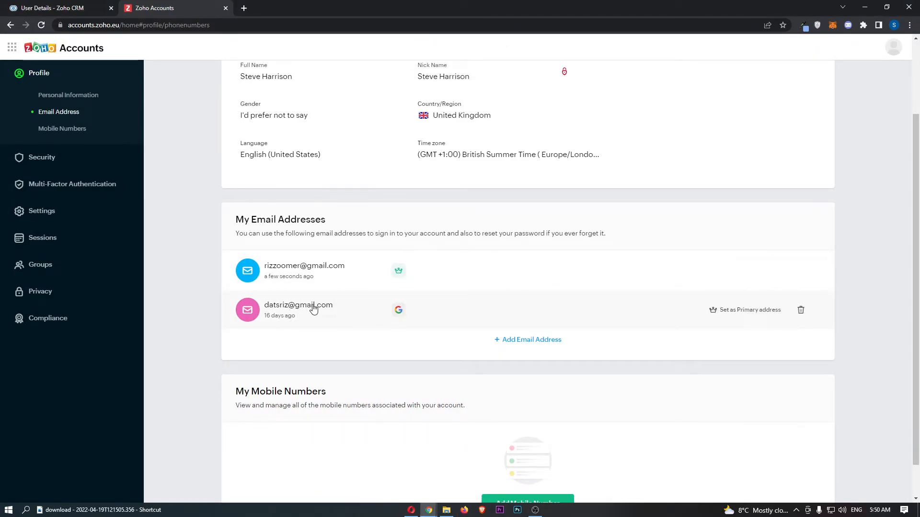
mouse_move(800, 311)
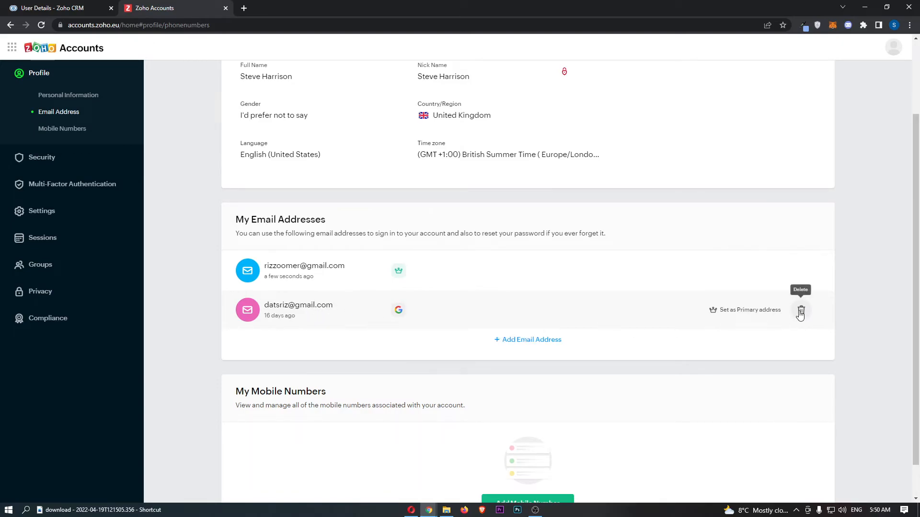
Return to the CRM tab and cancel the Account Information dialog without saving.
click(800, 310)
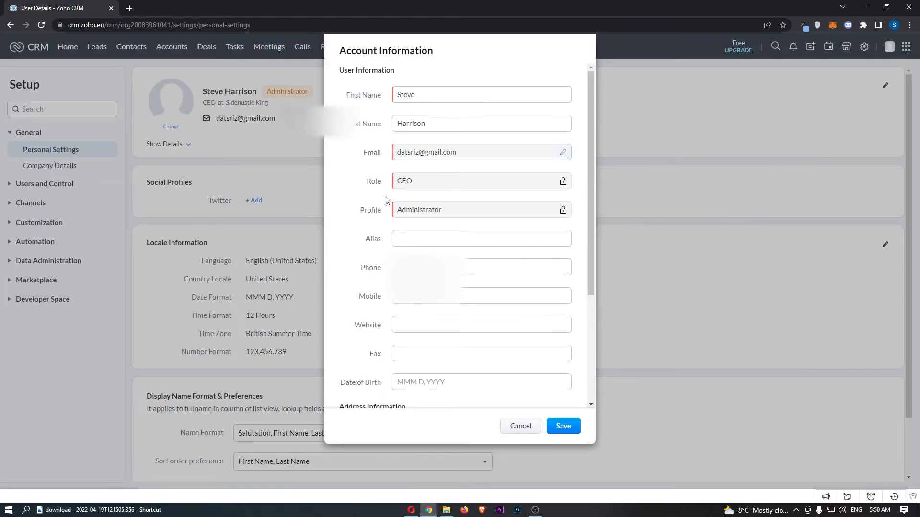
mouse_move(529, 414)
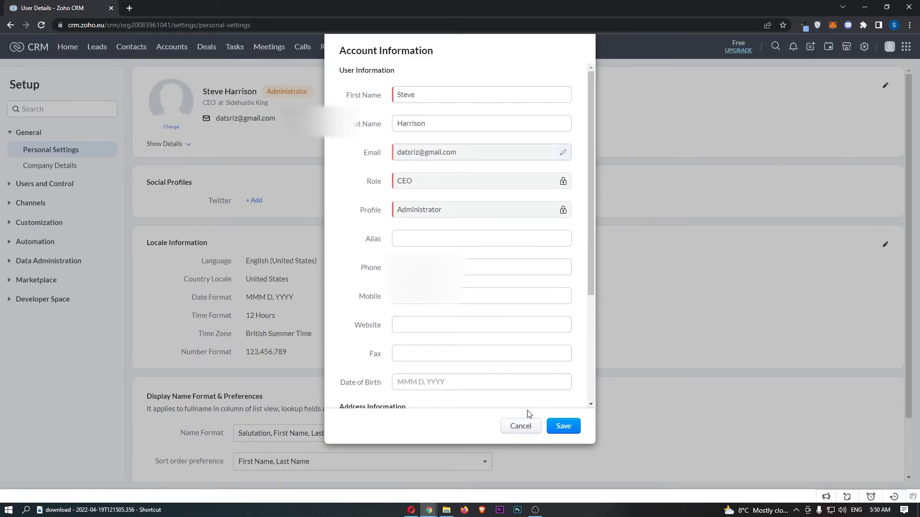
click(521, 425)
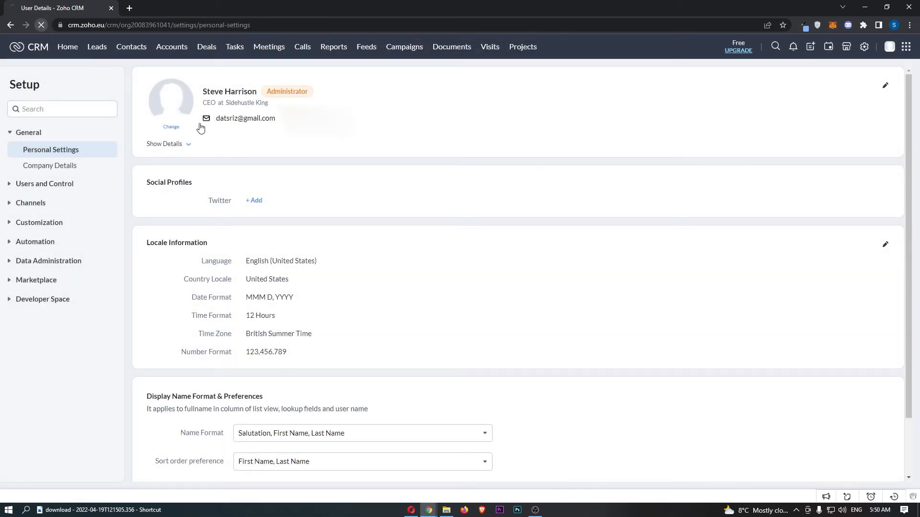